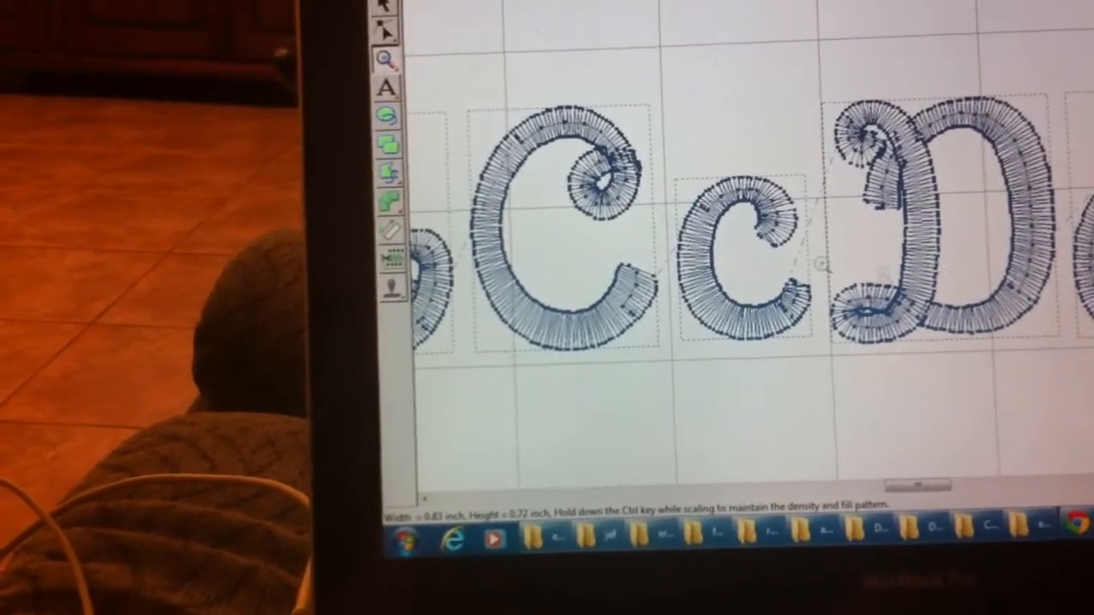
# Open the Zoom tool's in/out flyout for the Cc and Dd letter view.
pyautogui.click(384, 59)
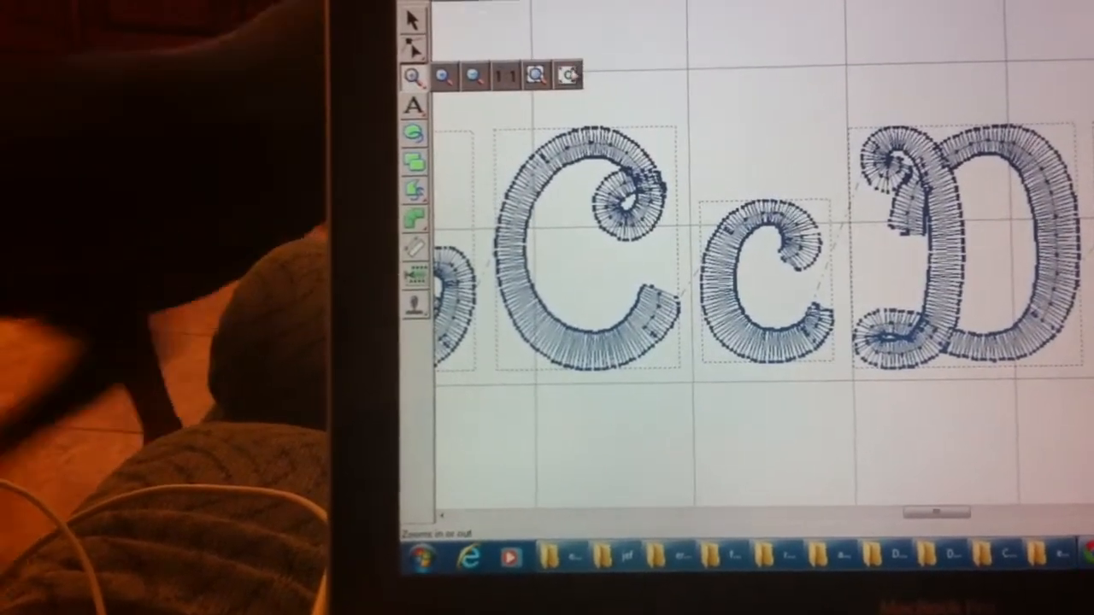